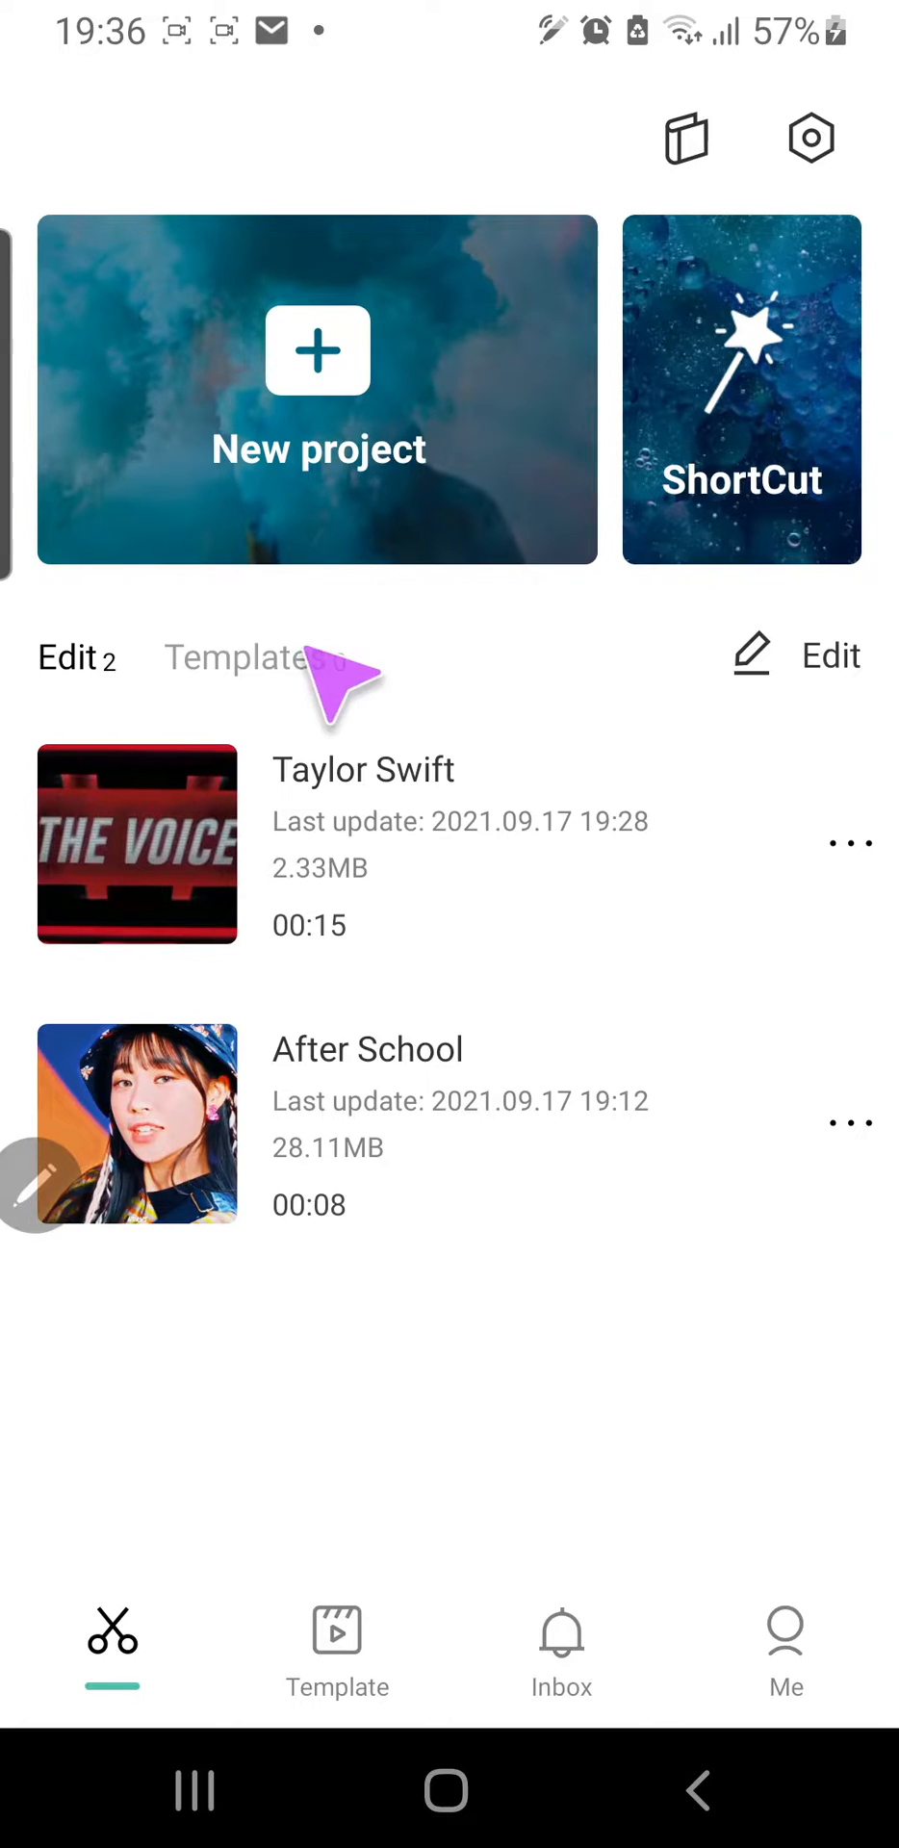
Step: Switch the home screen to the Templates tab, showing no saved templates
{"action": "left_click", "coordinate": [245, 657]}
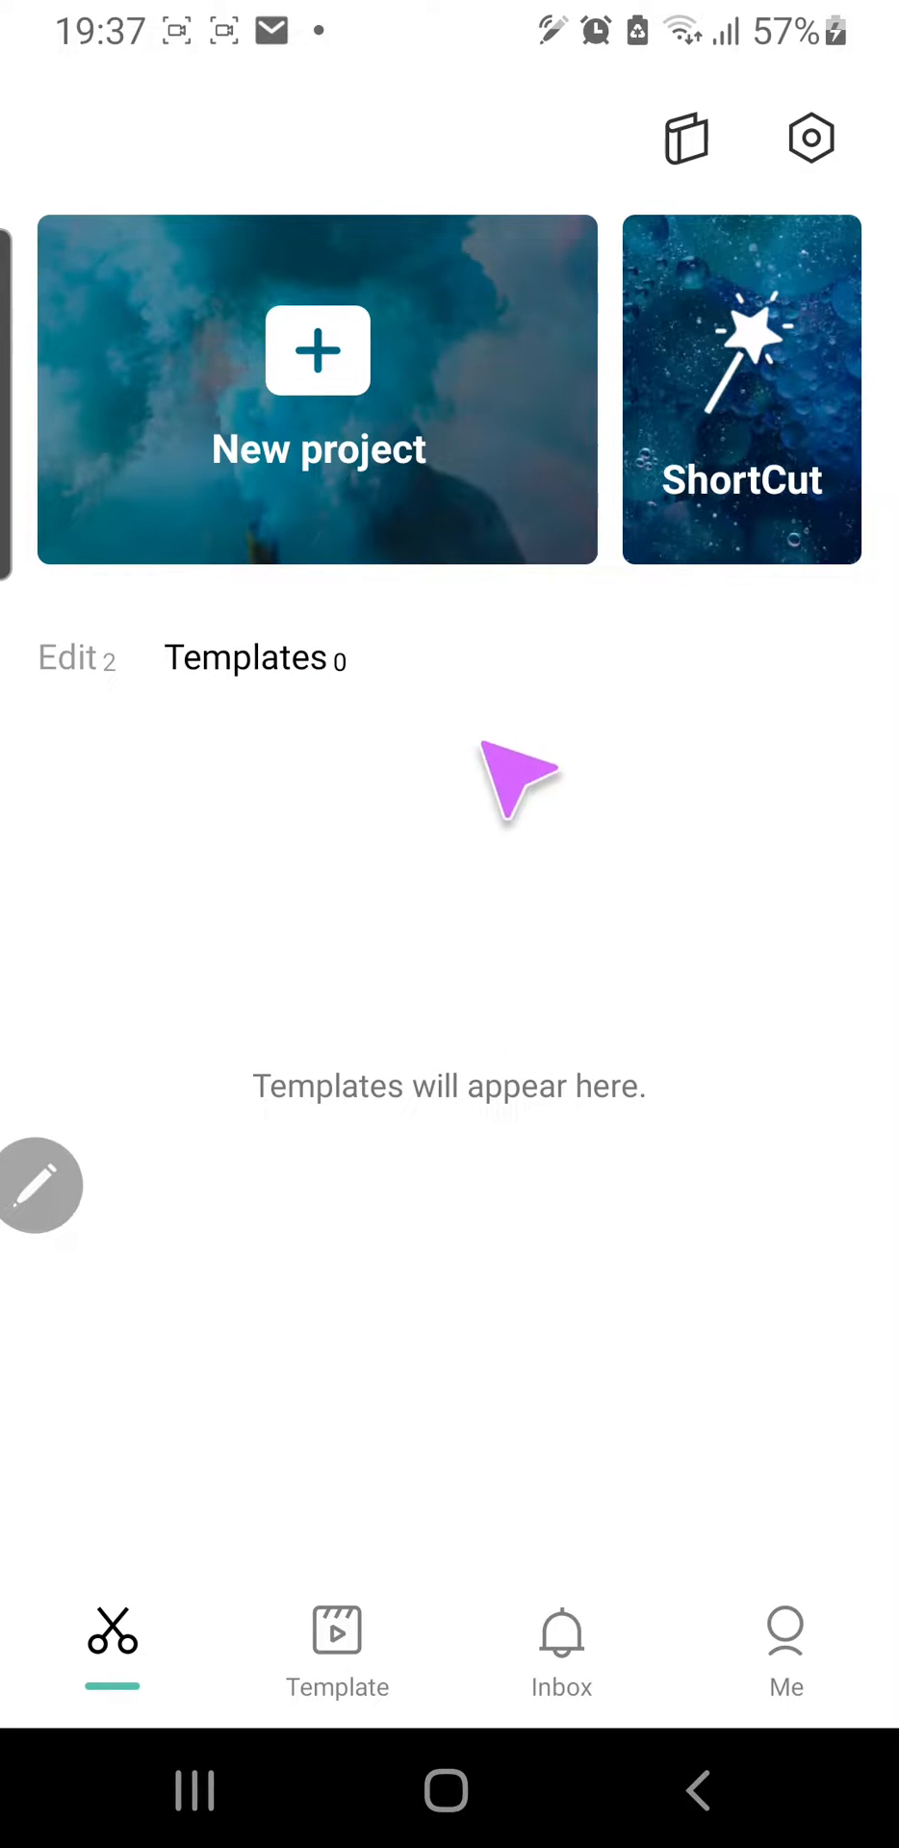
{"action": "mouse_move", "coordinate": [418, 725]}
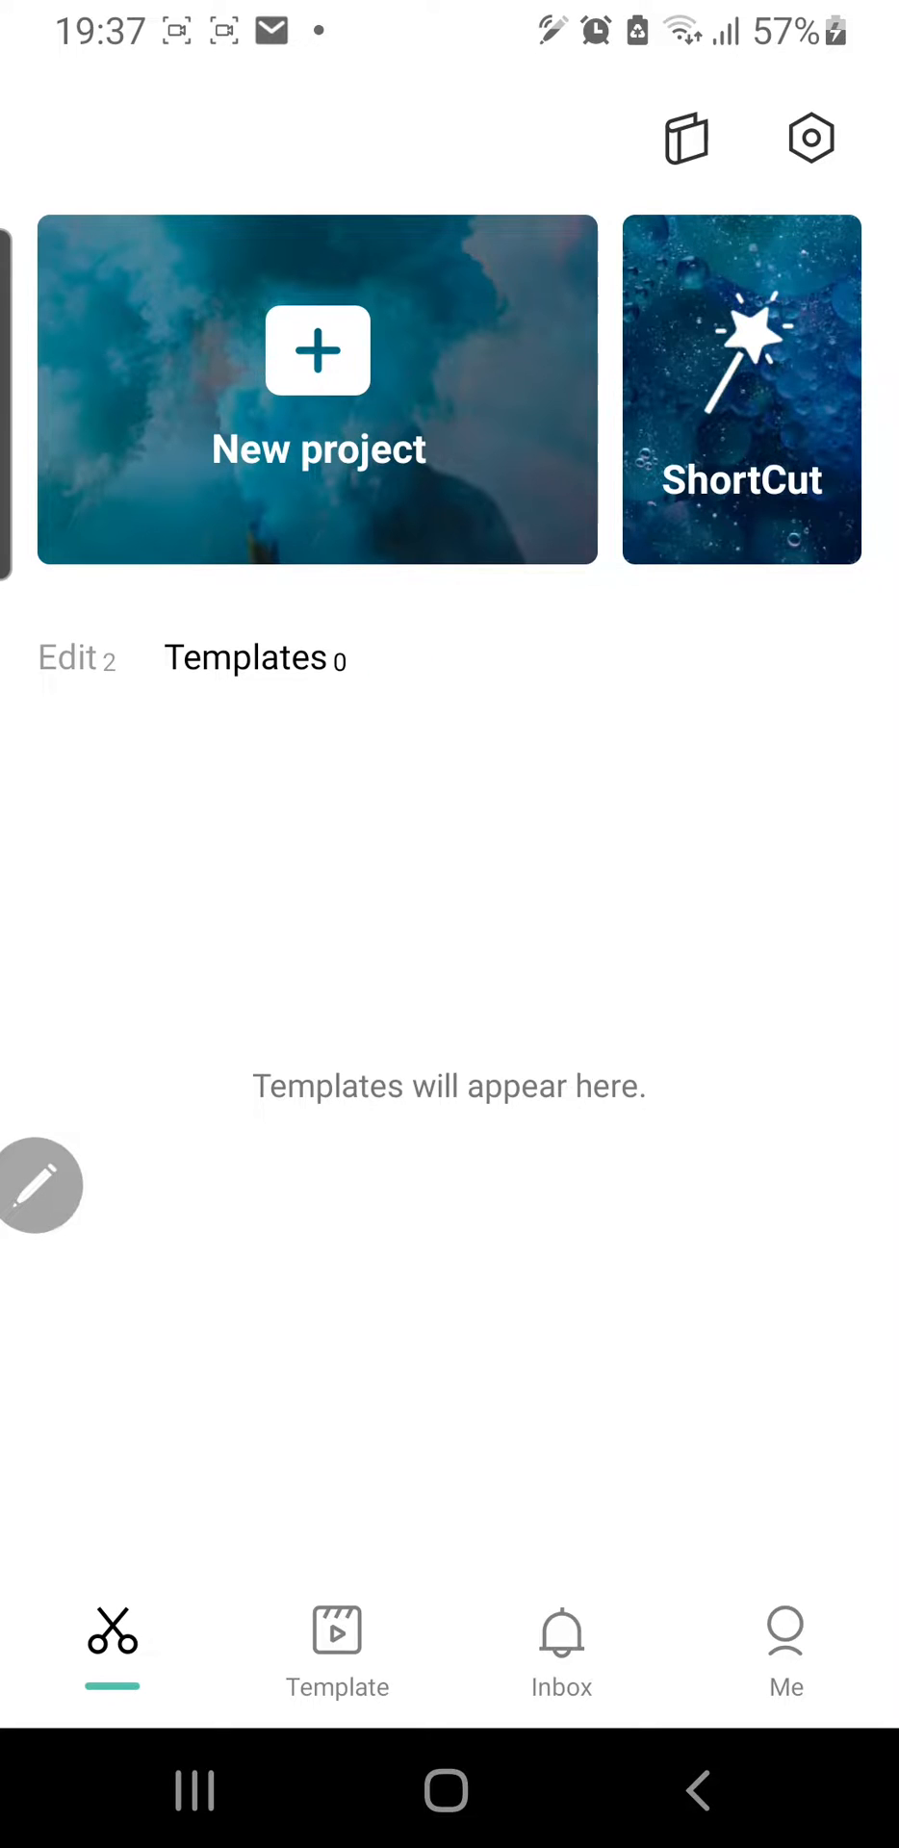
{"action": "mouse_move", "coordinate": [425, 1060]}
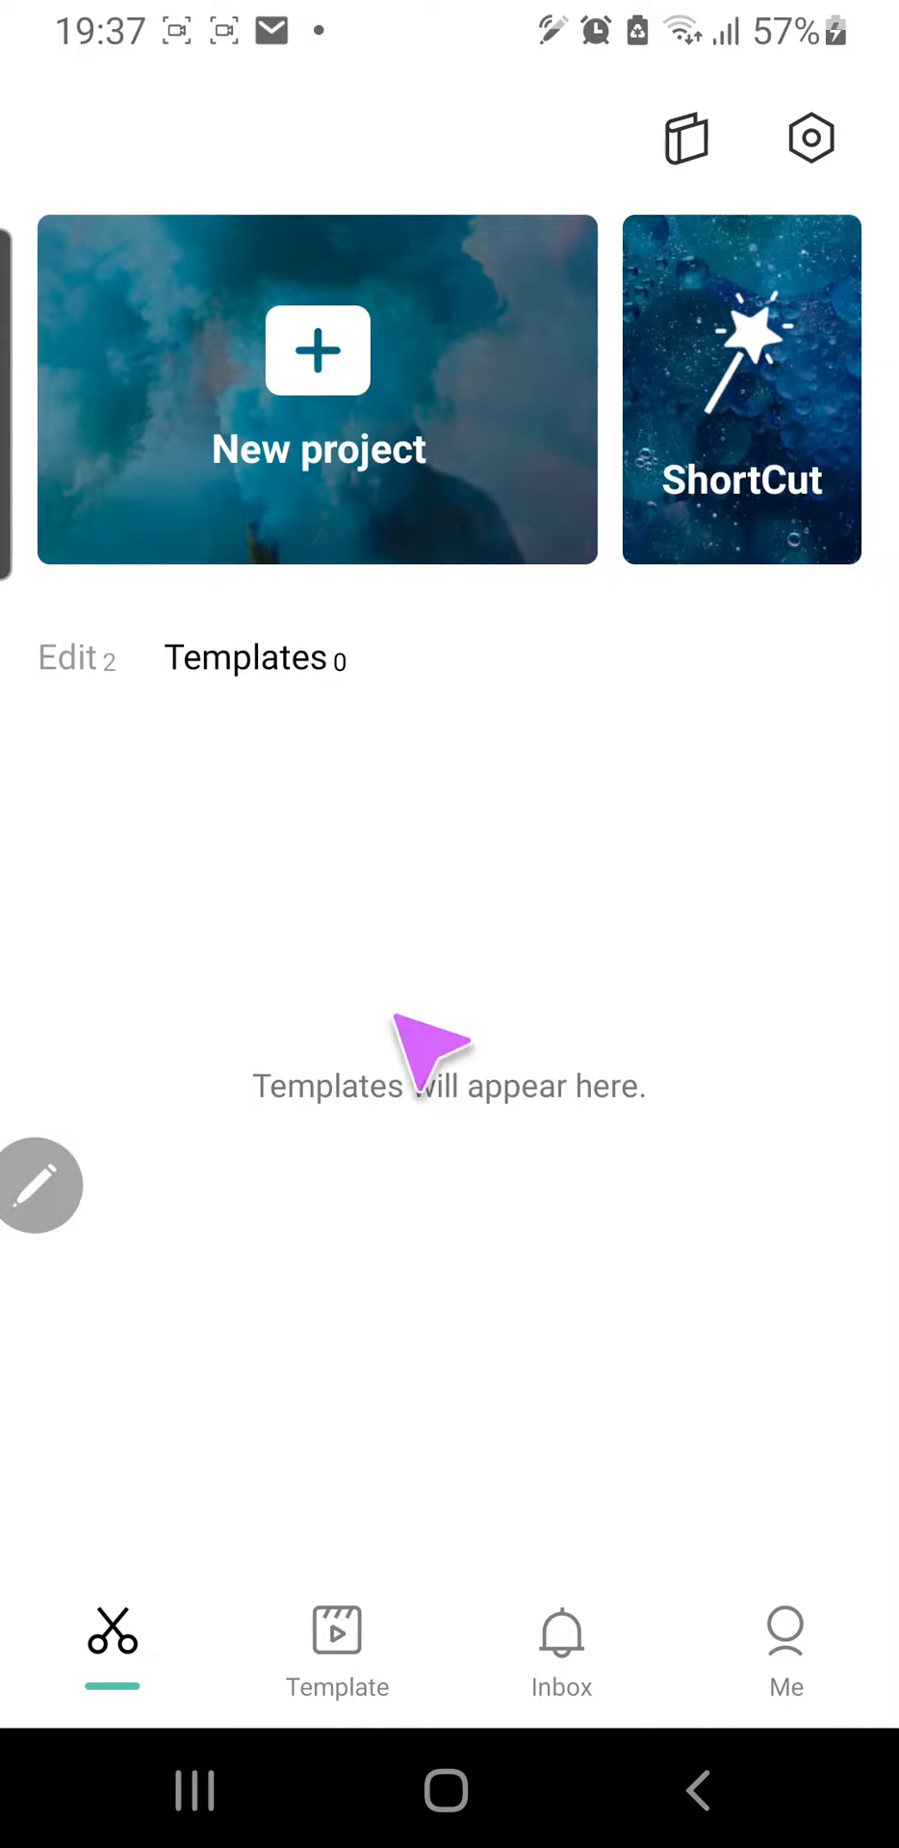
{"action": "mouse_move", "coordinate": [459, 1038]}
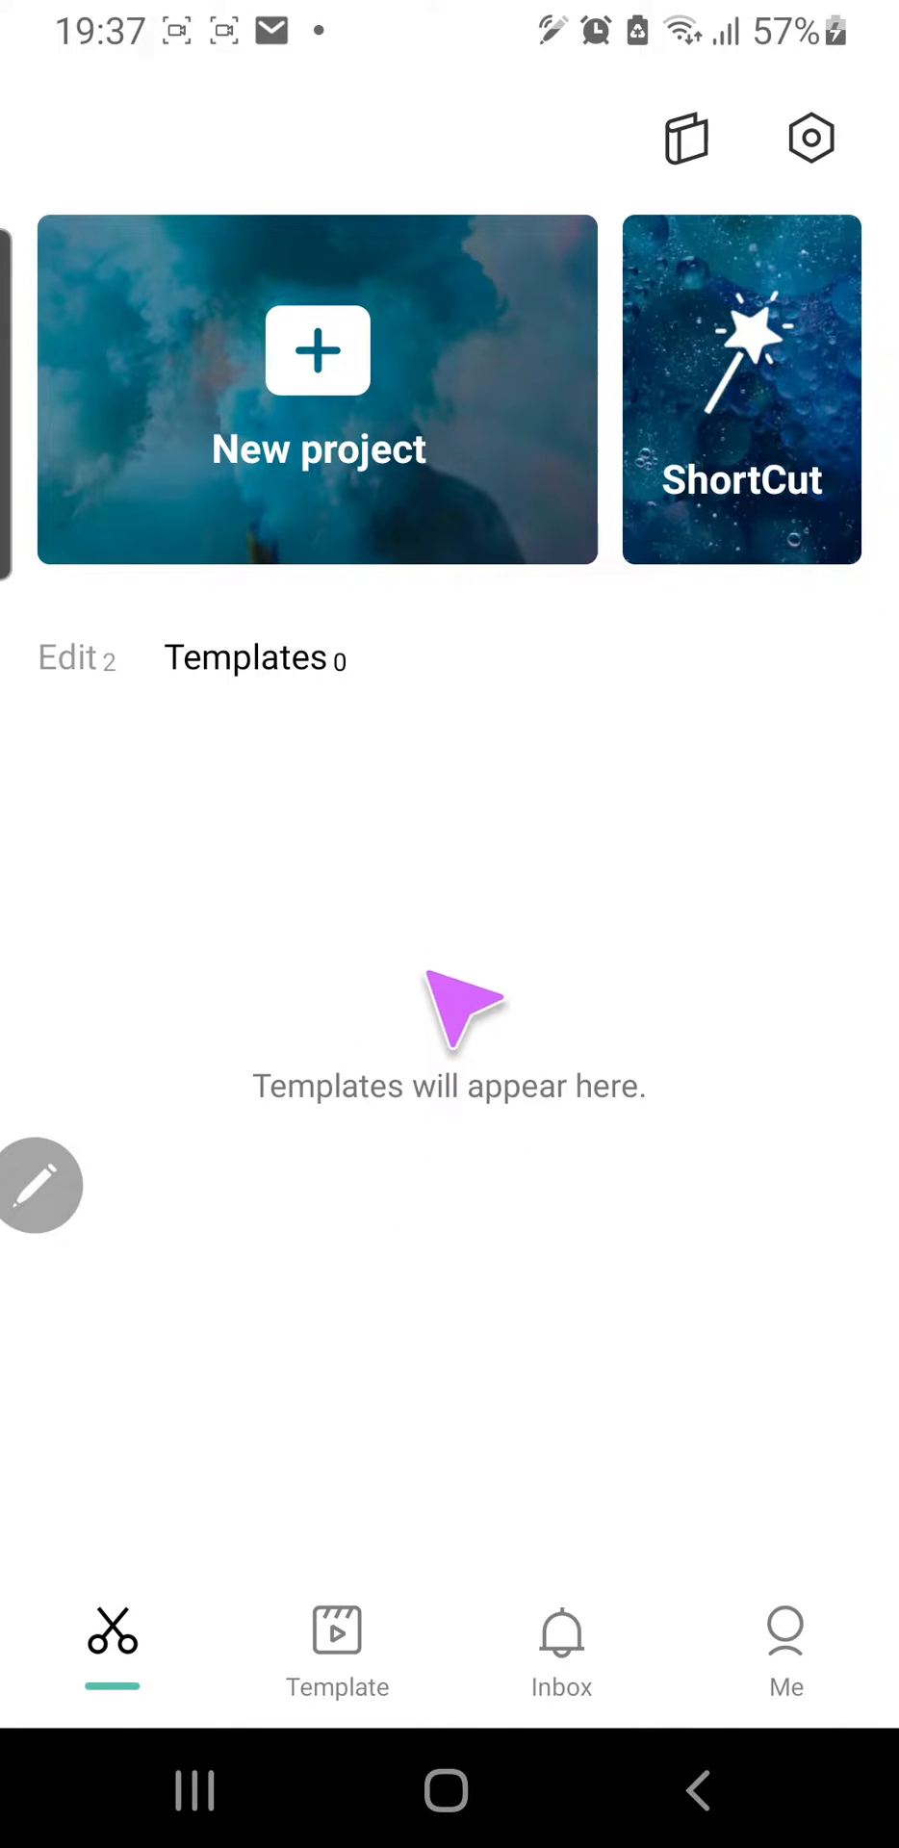
{"action": "mouse_move", "coordinate": [466, 342]}
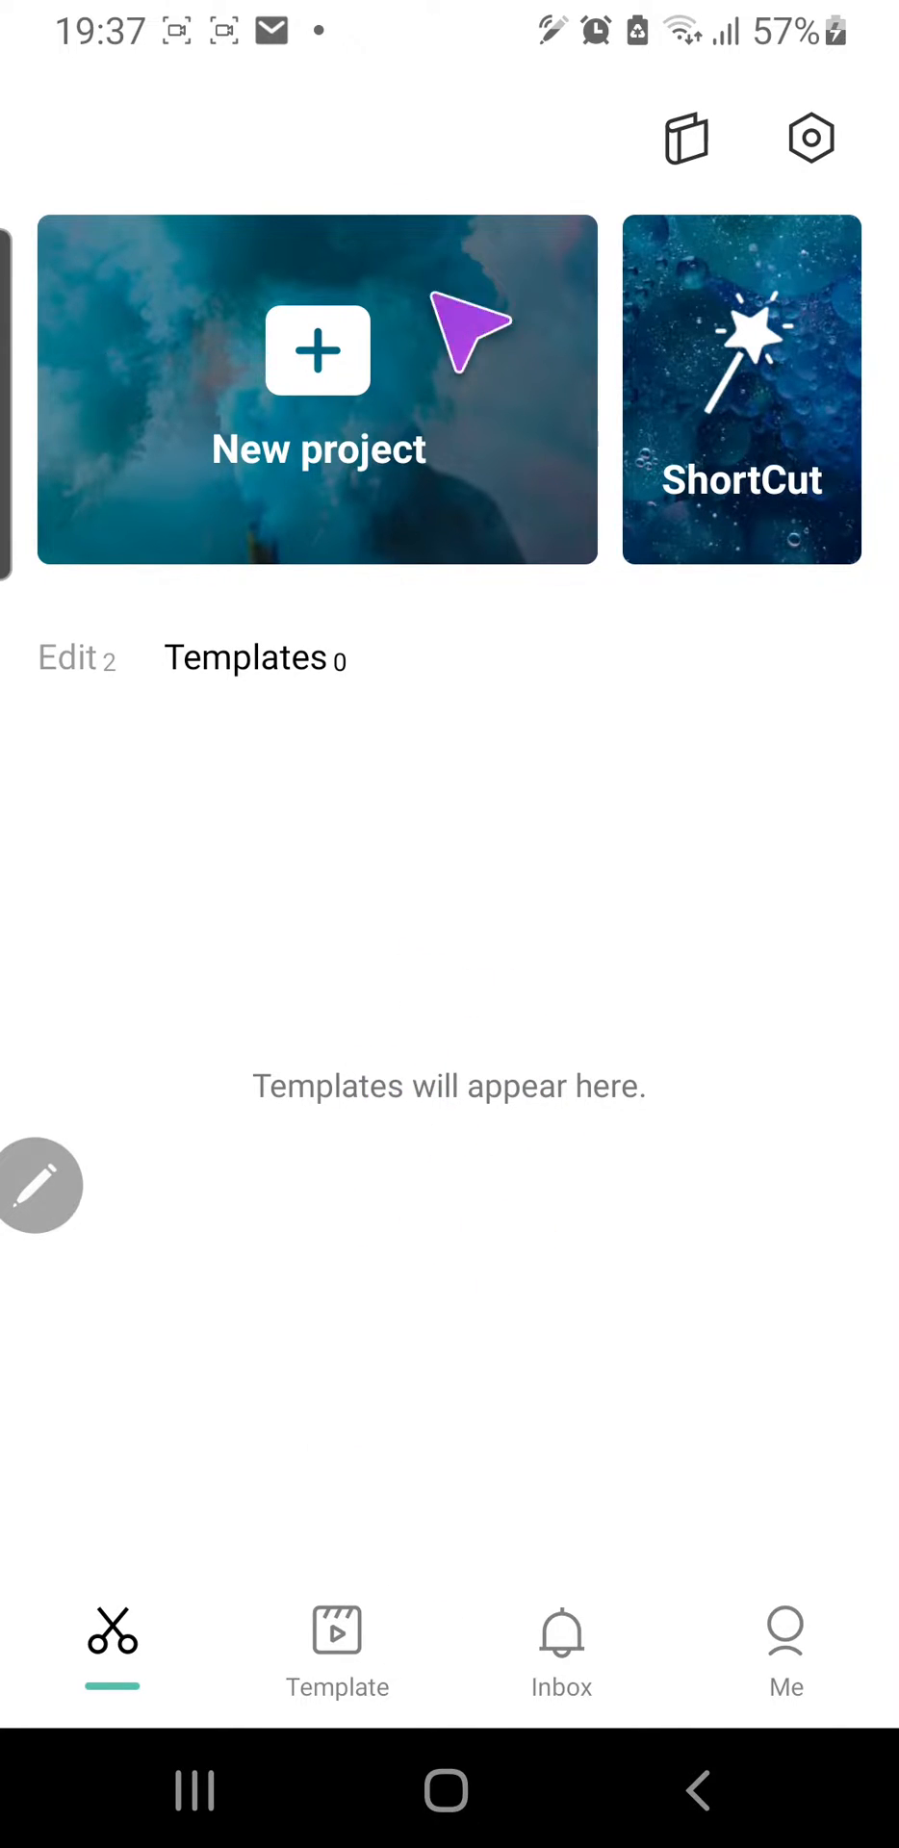
Step: Browse the For you template feed and open 'JedagJedug 2 orang' by Lylia_edtz
{"action": "left_click", "coordinate": [337, 1650]}
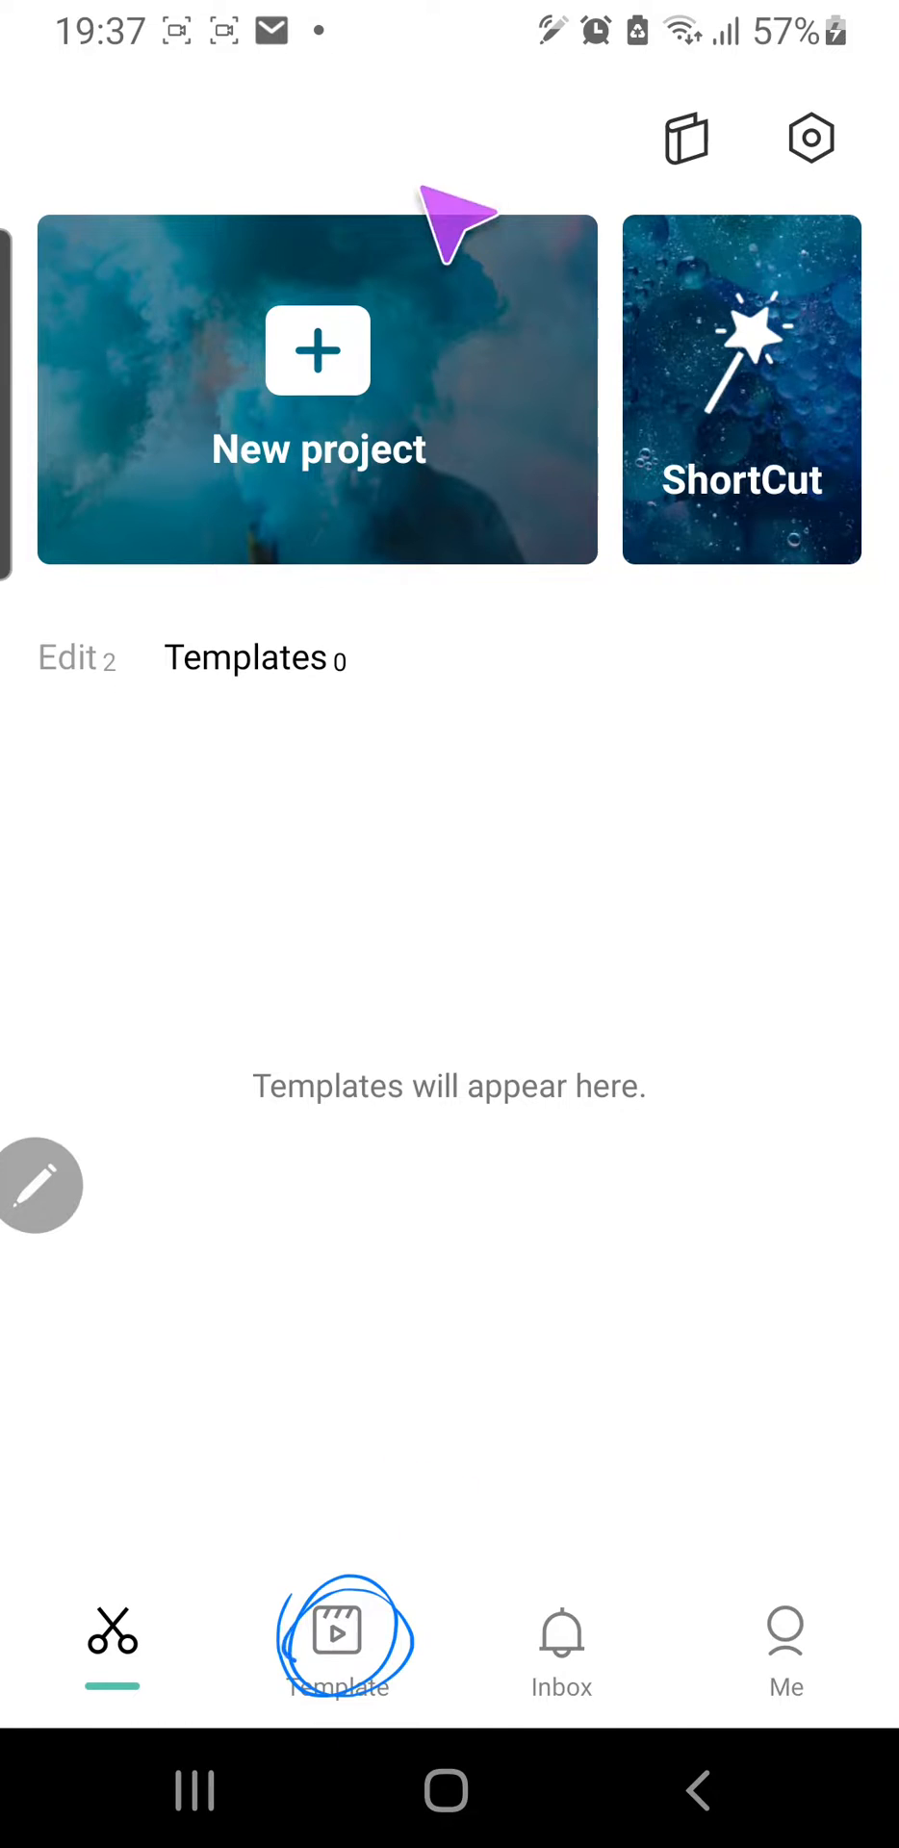
{"action": "left_click", "coordinate": [336, 1651]}
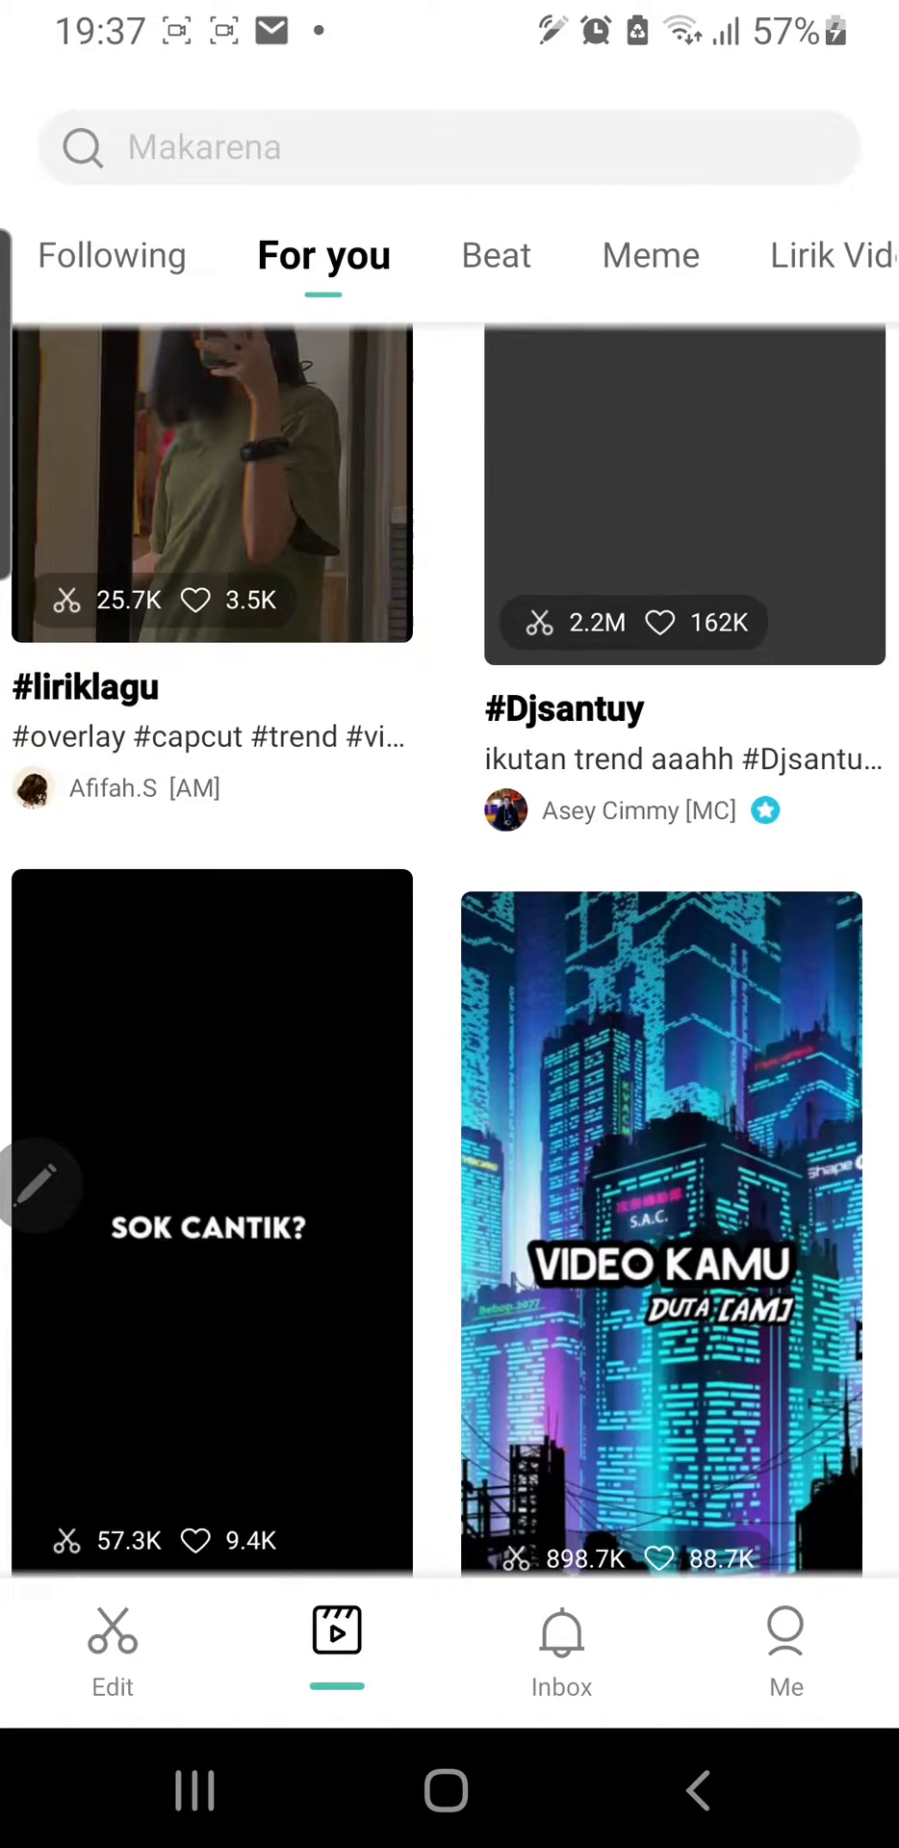
{"action": "scroll", "scroll_direction": "down", "scroll_amount": 3}
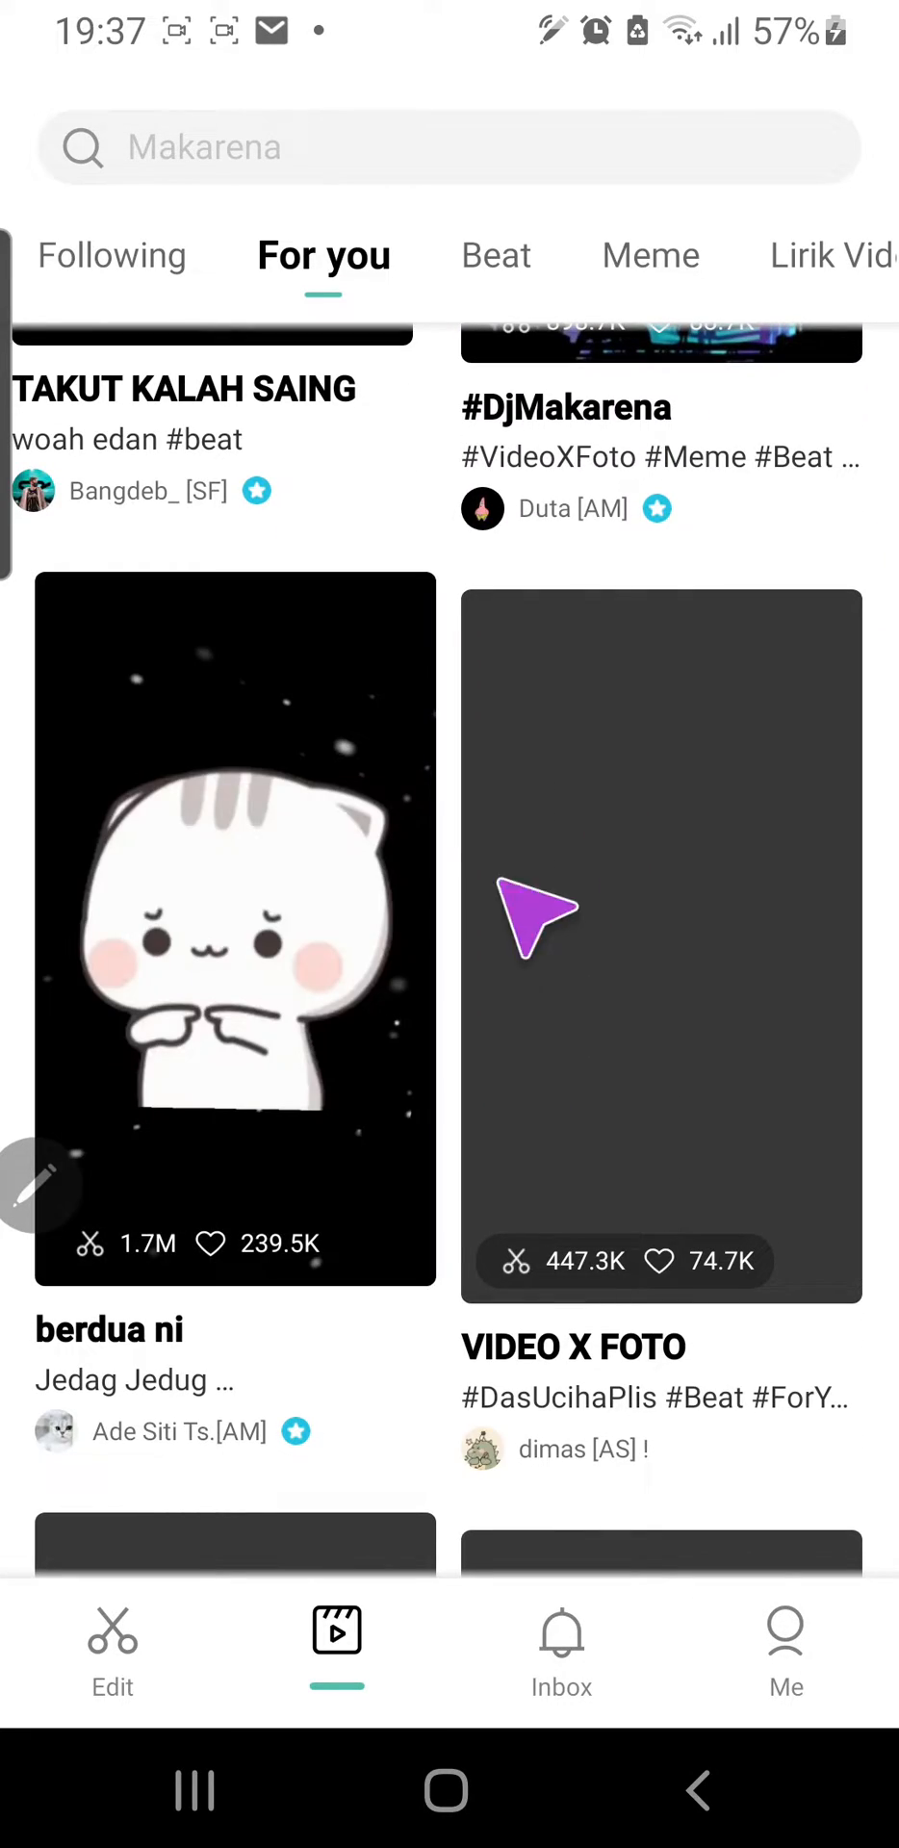
{"action": "scroll", "scroll_direction": "down", "scroll_amount": 3}
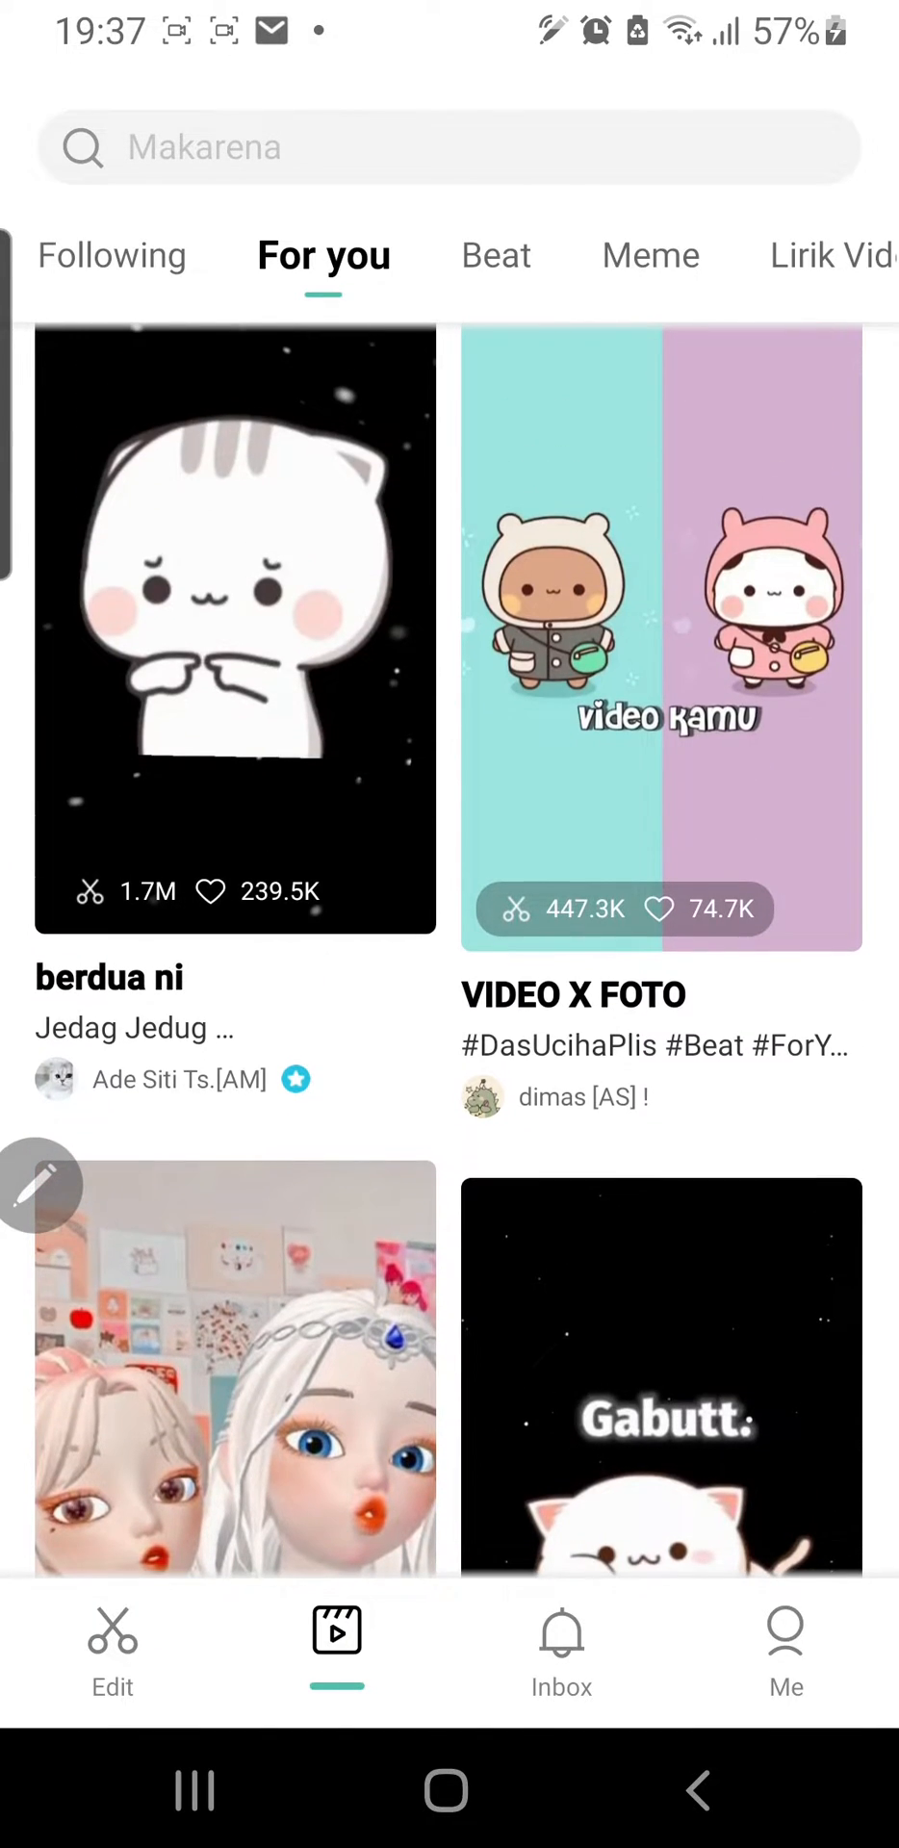
{"action": "scroll", "scroll_direction": "down", "scroll_amount": 3}
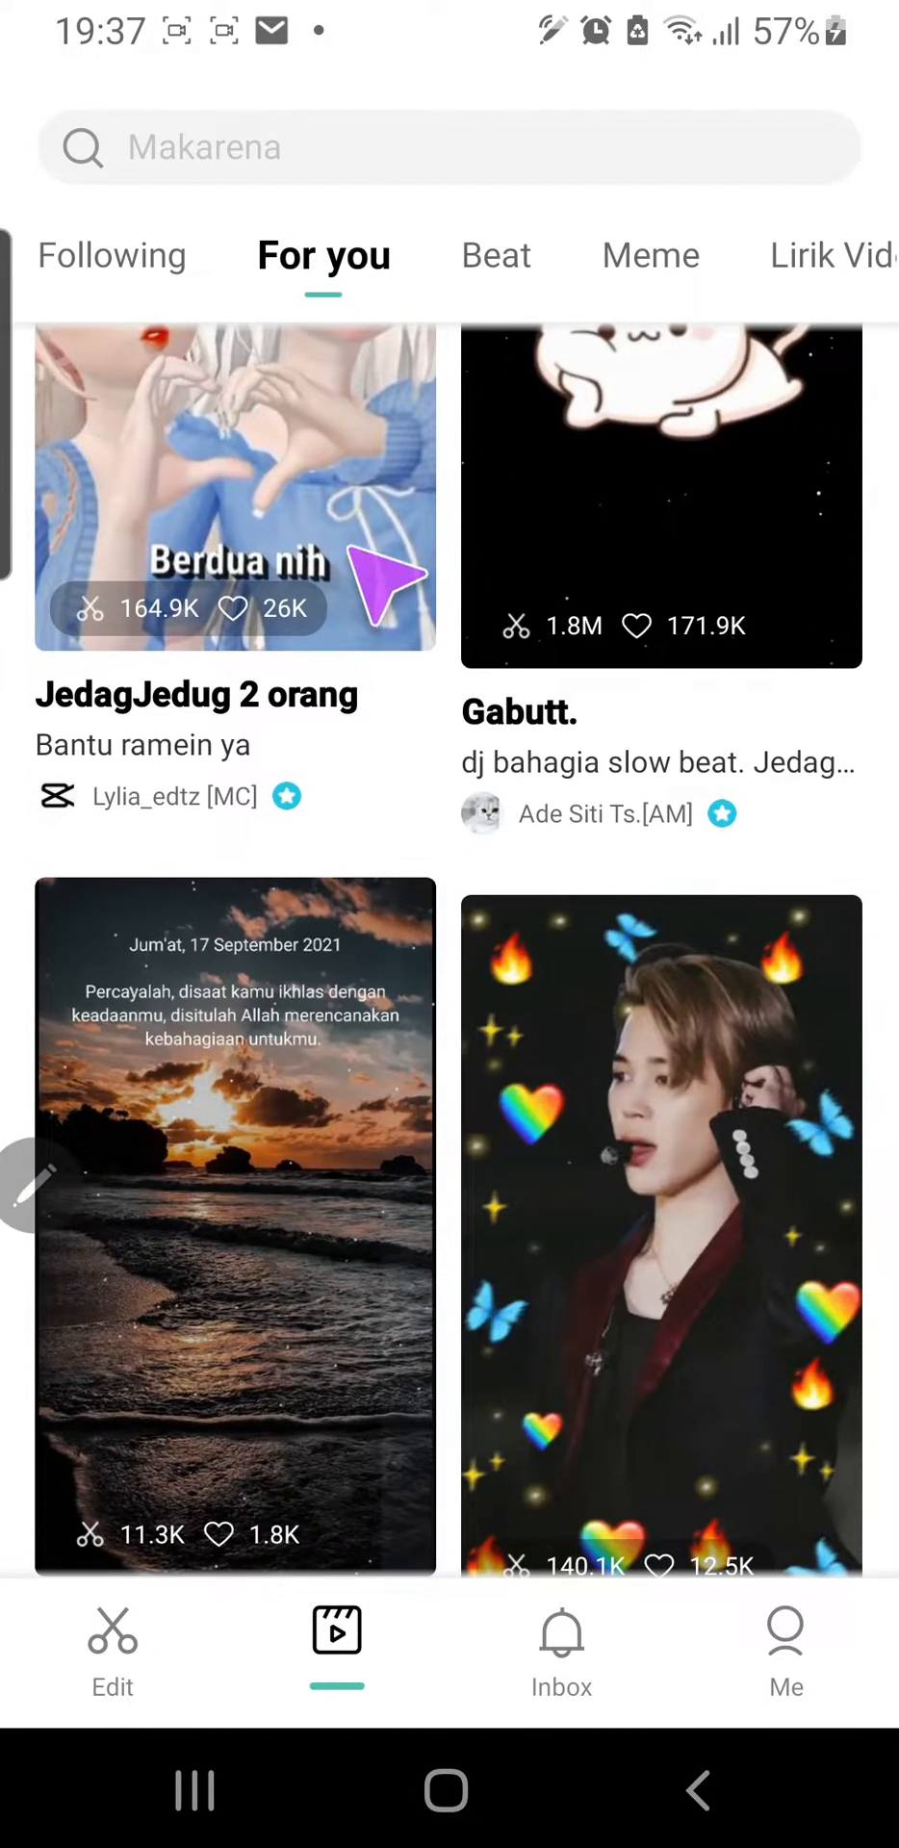
{"action": "left_click", "coordinate": [236, 489]}
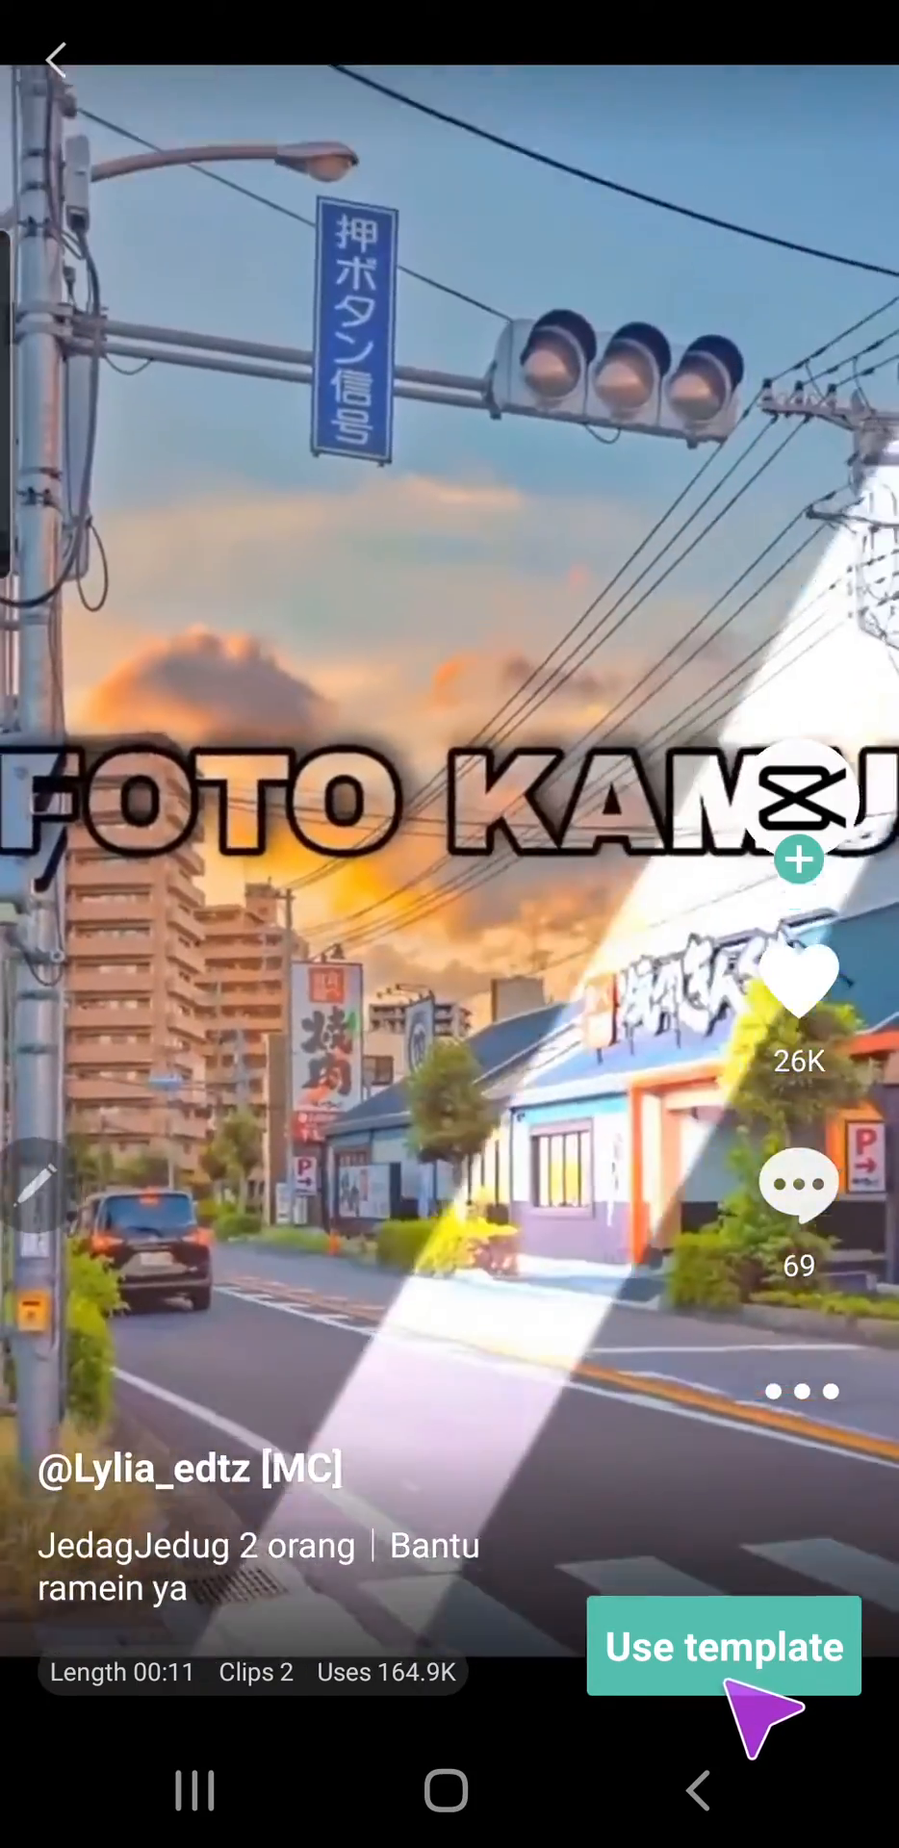
Step: Use the template with two photos from the Photos album and preview it
{"action": "left_click", "coordinate": [724, 1645]}
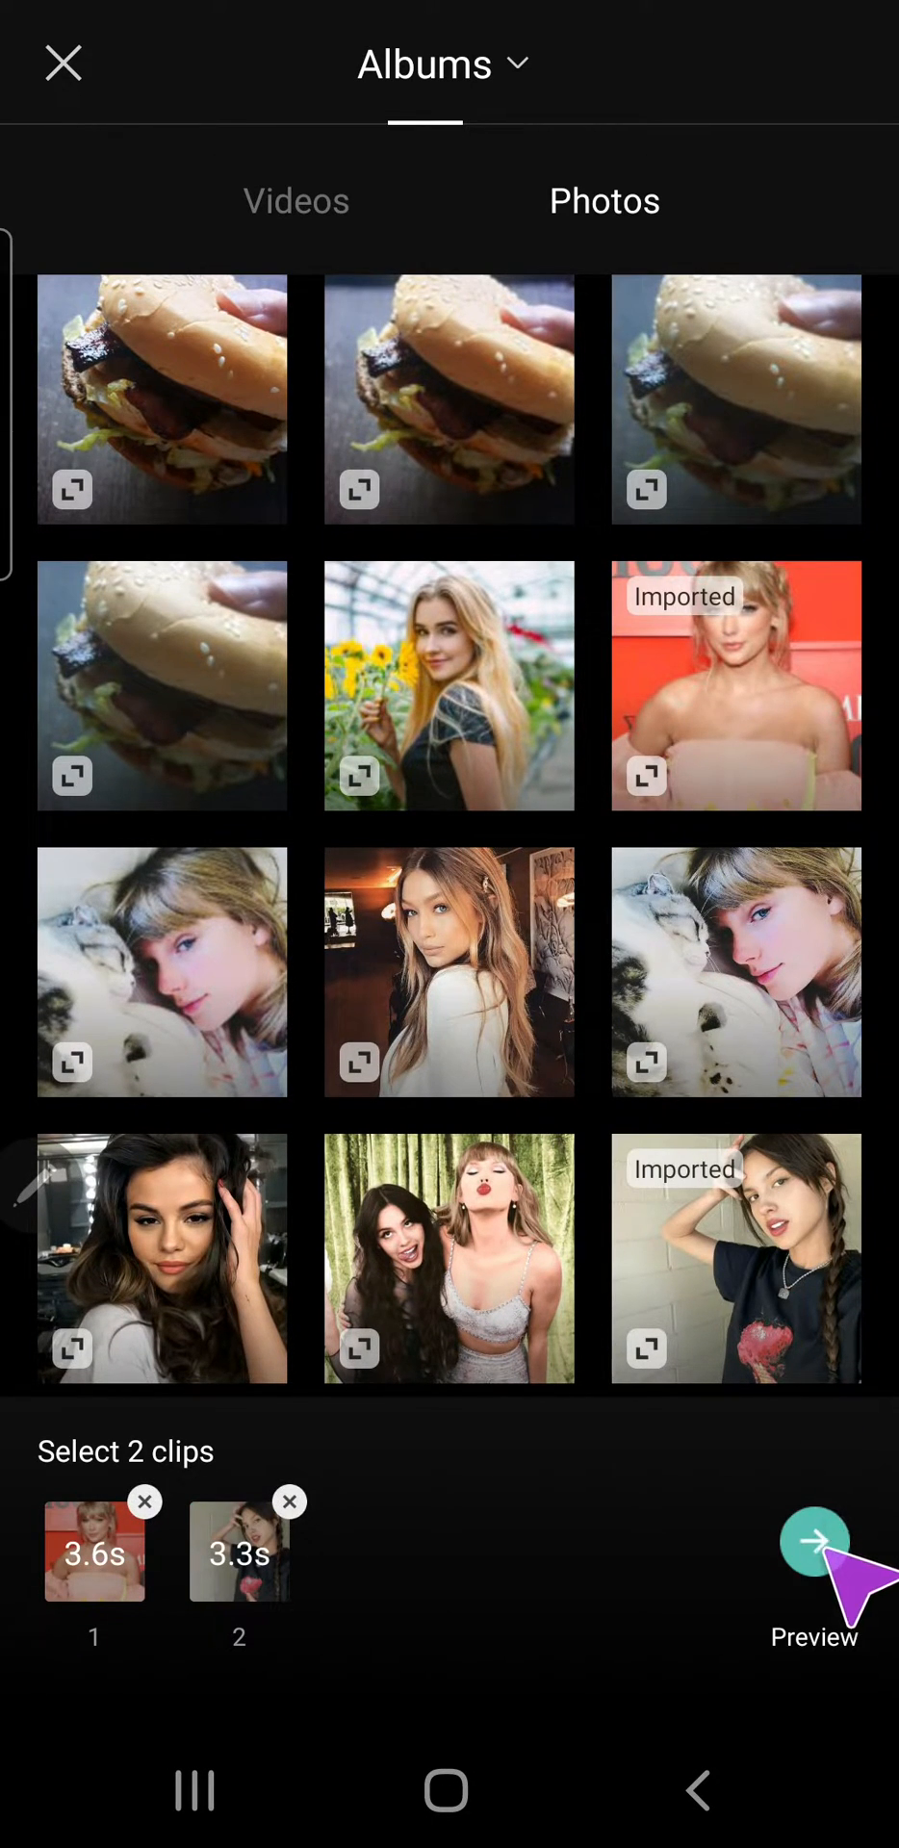
{"action": "left_click", "coordinate": [813, 1541]}
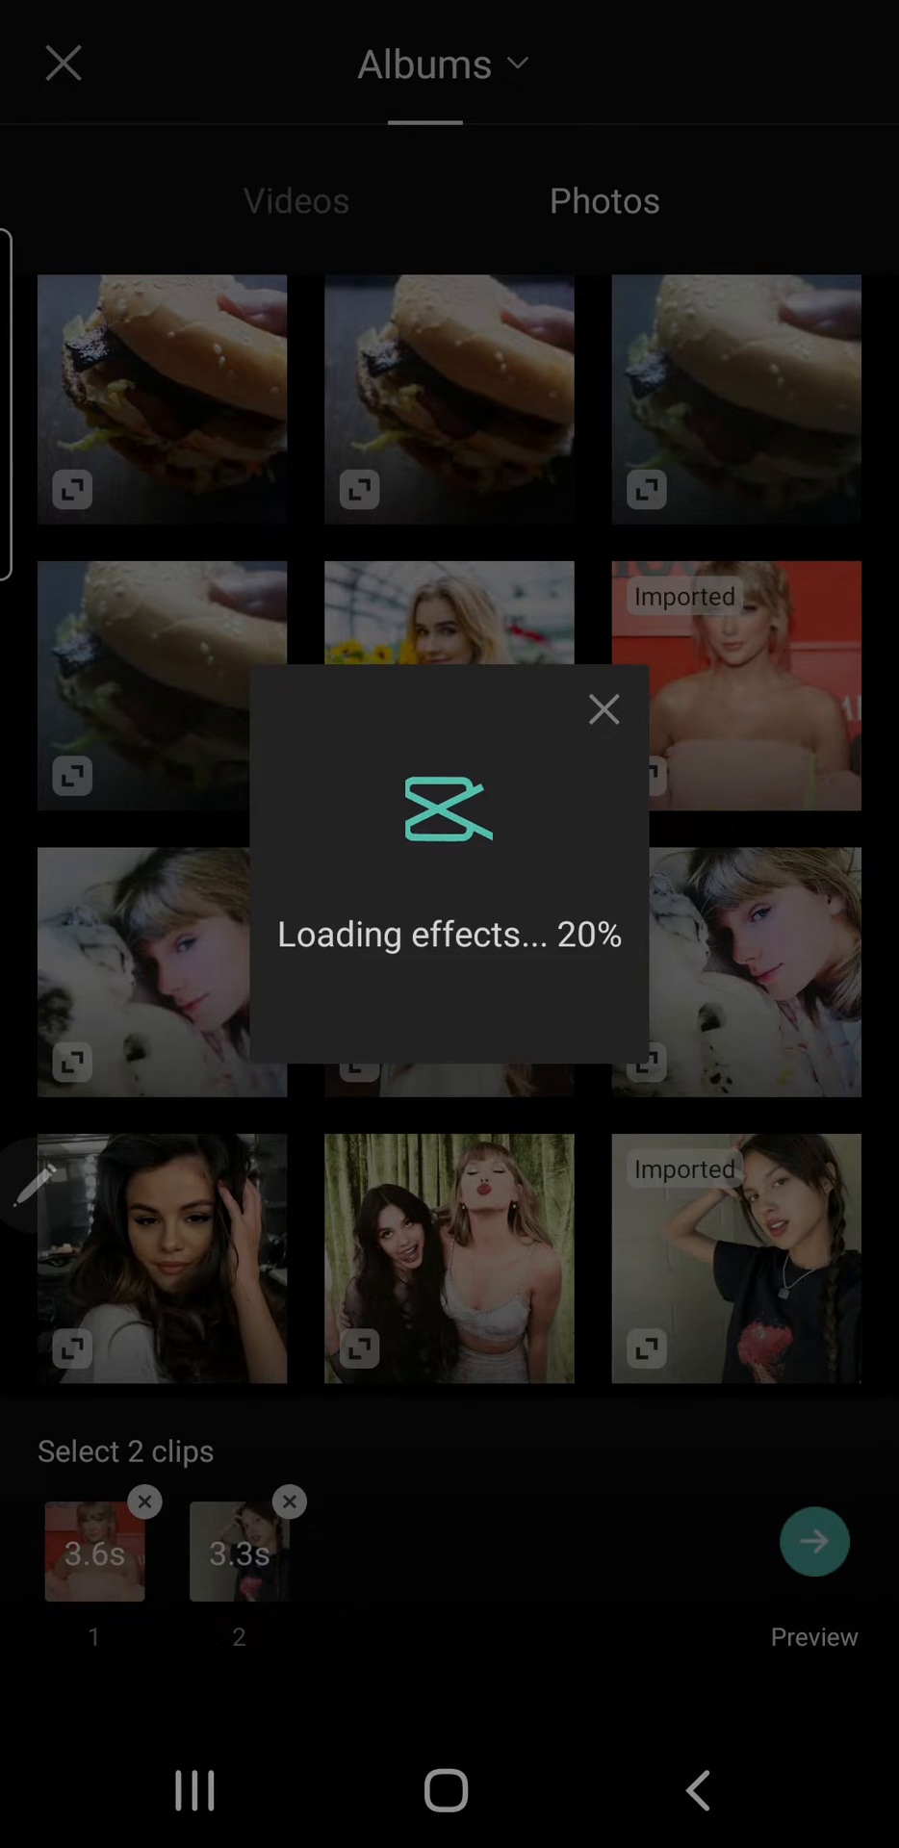
Step: Let the effects load and scrub the template preview to its end
{"action": "left_click", "coordinate": [814, 1541]}
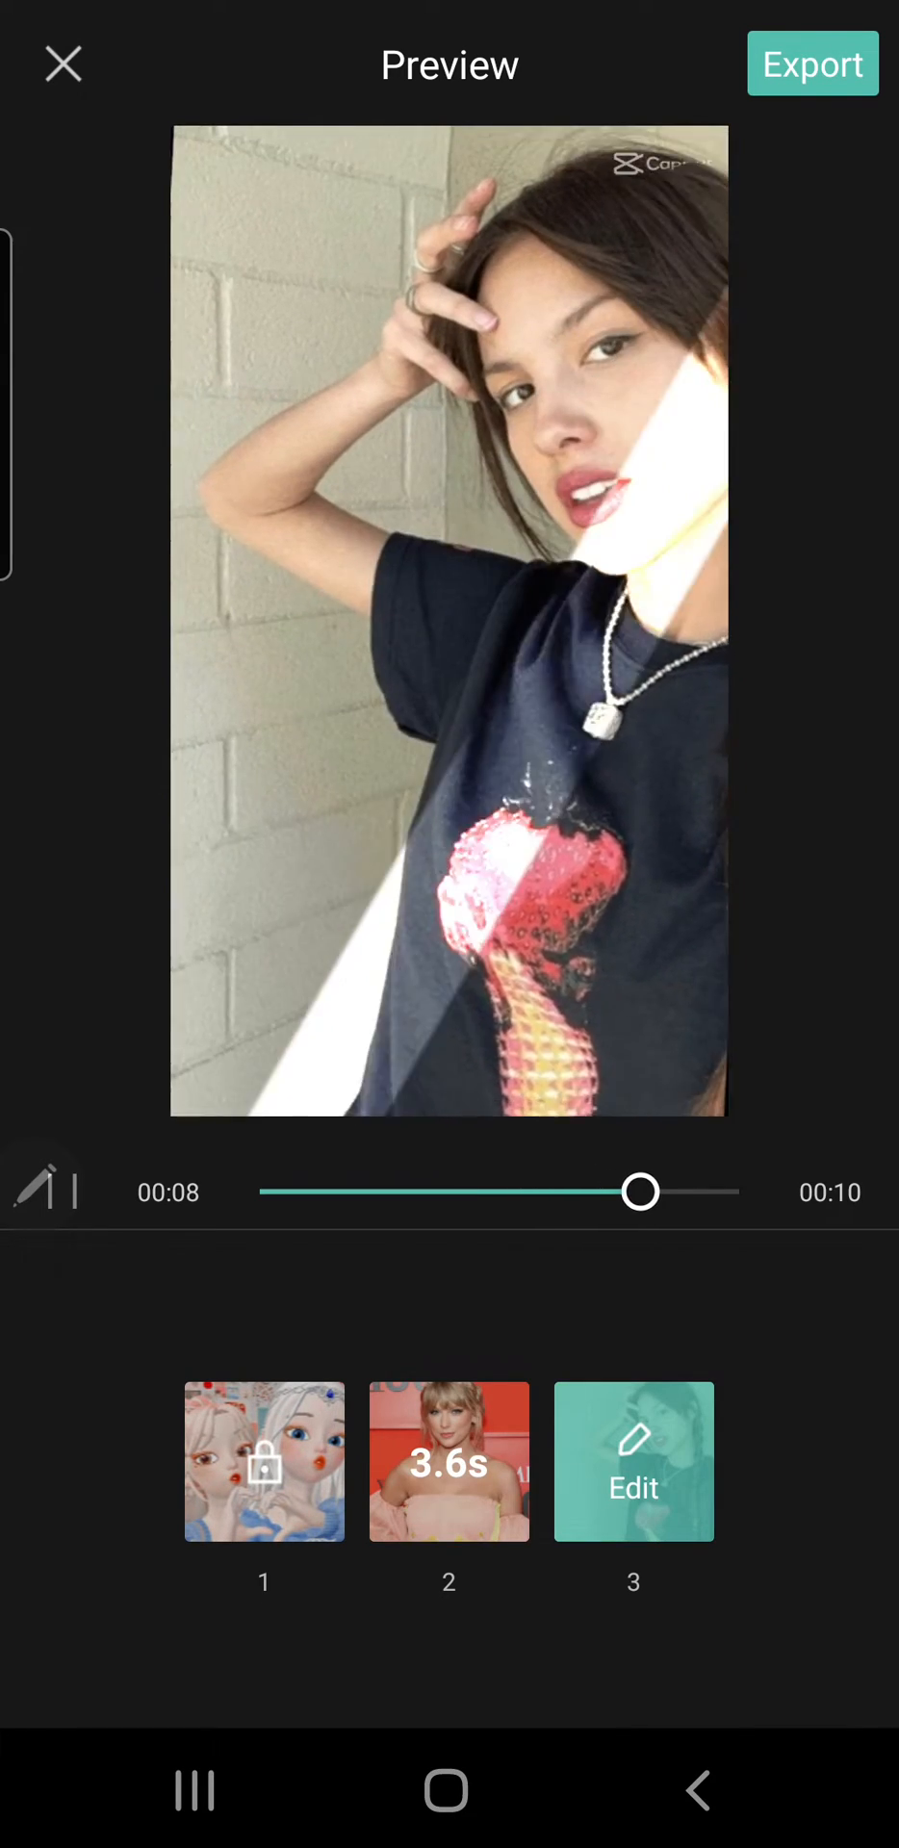
{"action": "left_click_drag", "start_coordinate": [640, 1192], "coordinate": [730, 1192]}
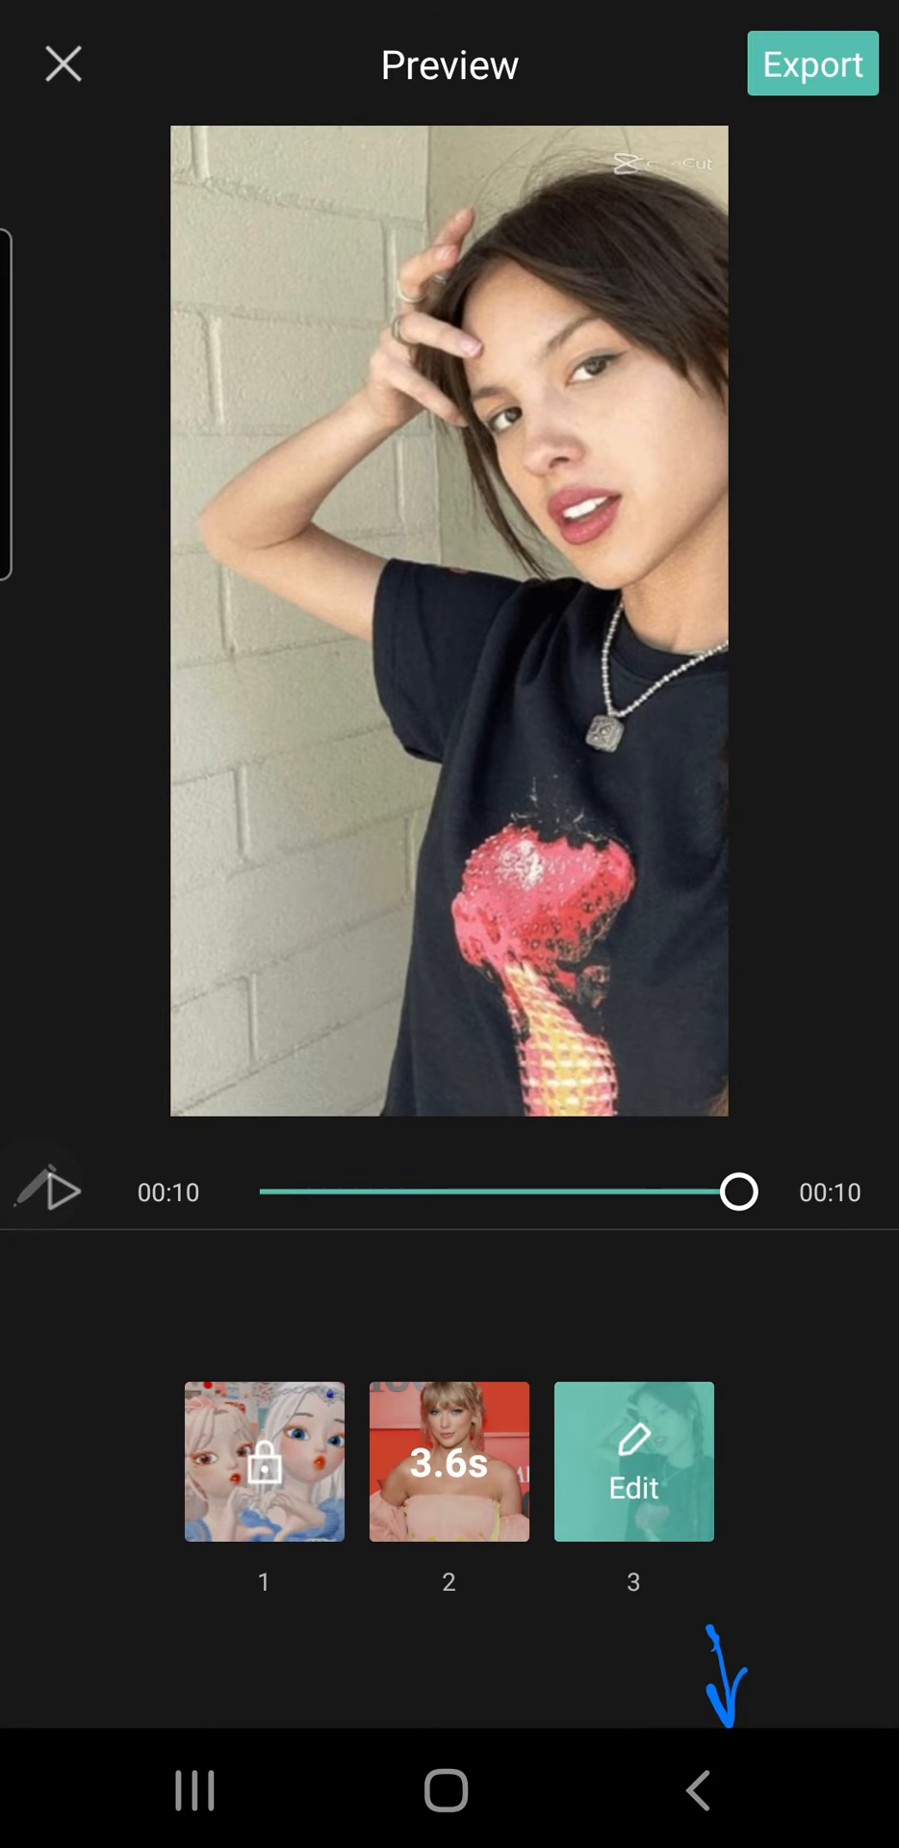
Step: Leave the preview and choose Save in the 'Save to projects?' dialog
{"action": "left_click", "coordinate": [62, 63]}
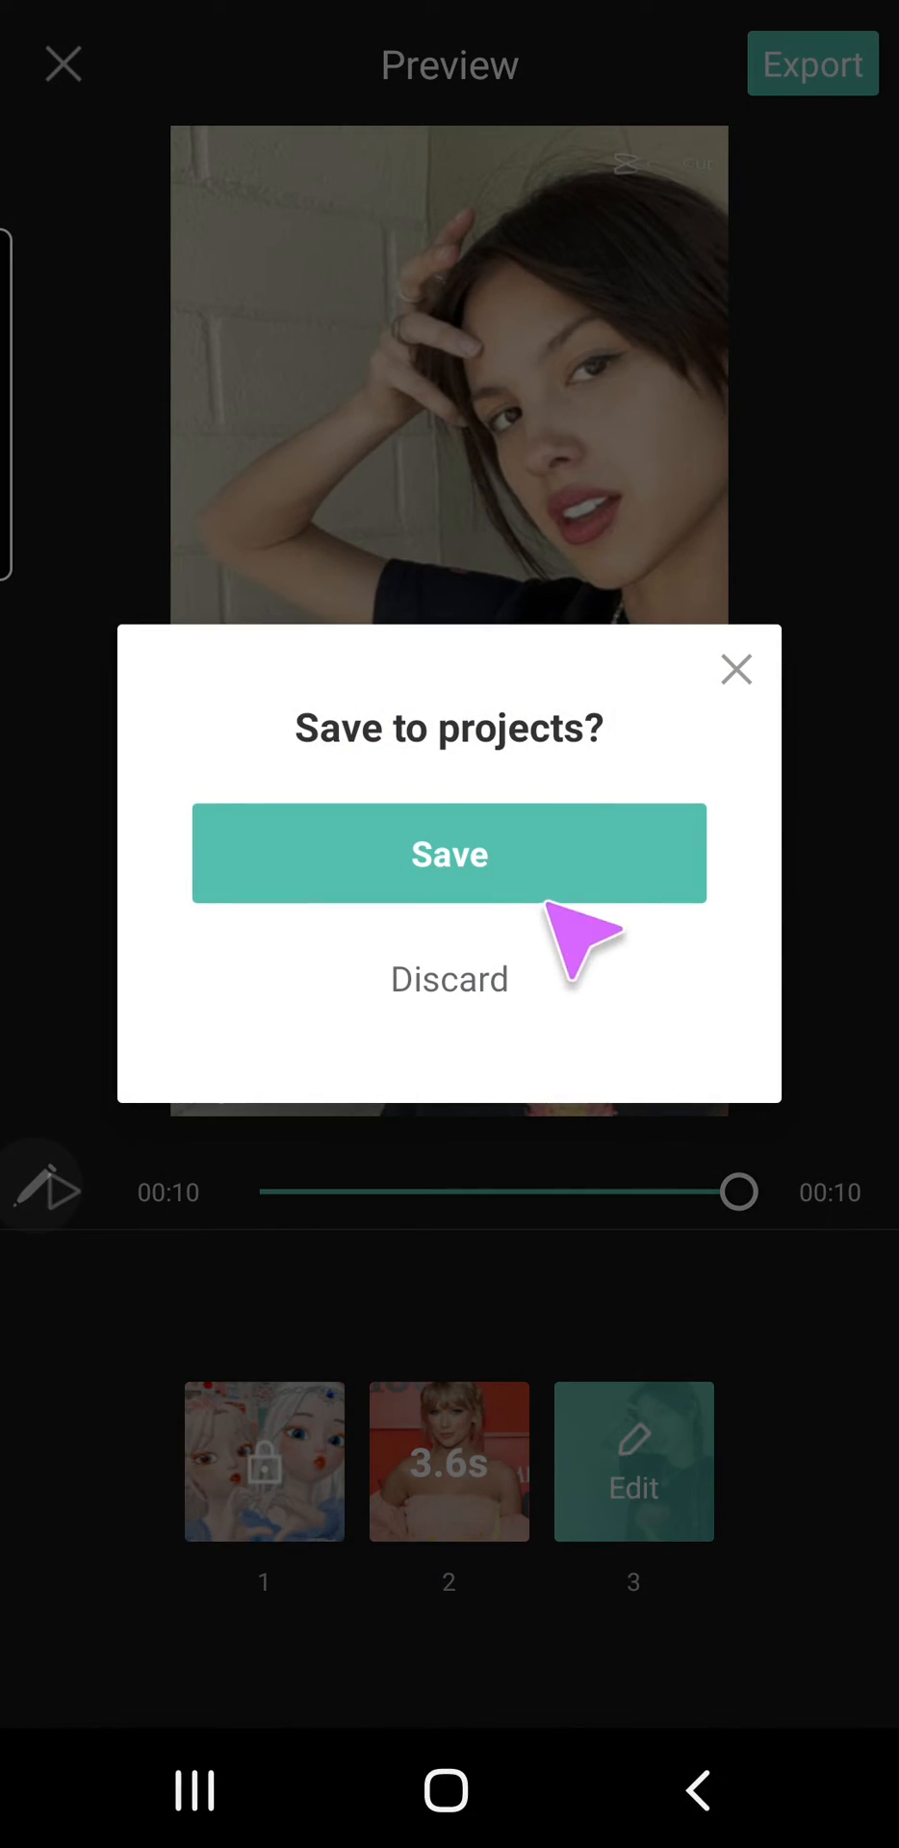
{"action": "left_click", "coordinate": [448, 852]}
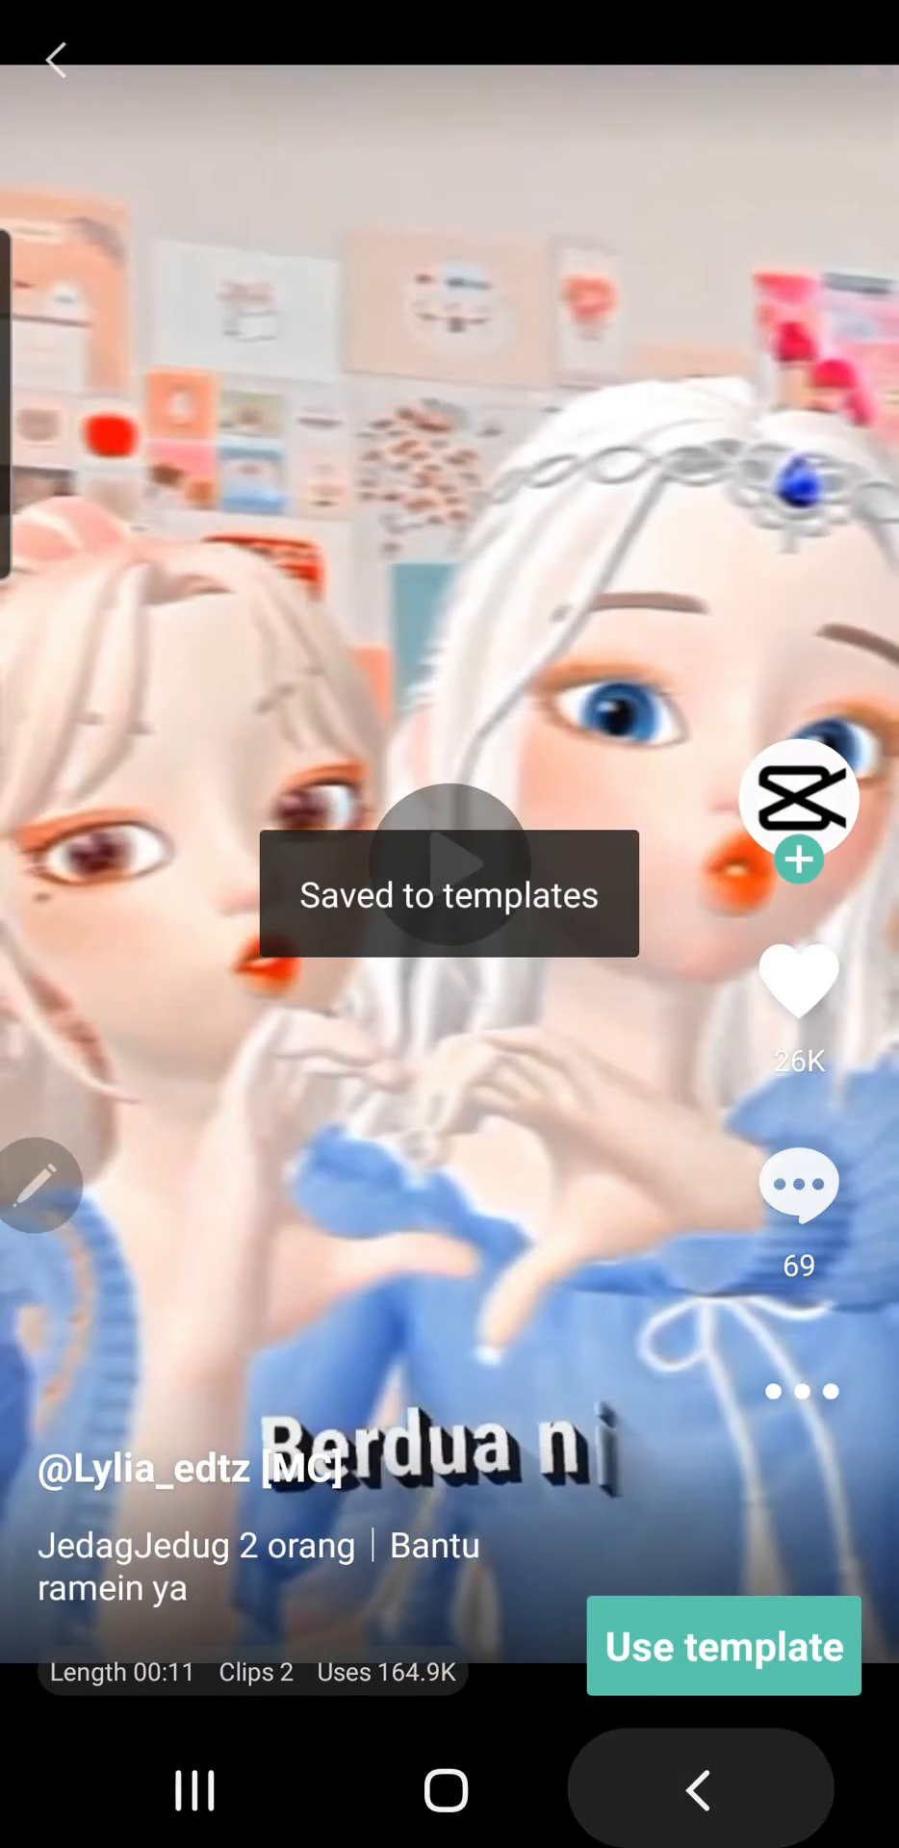